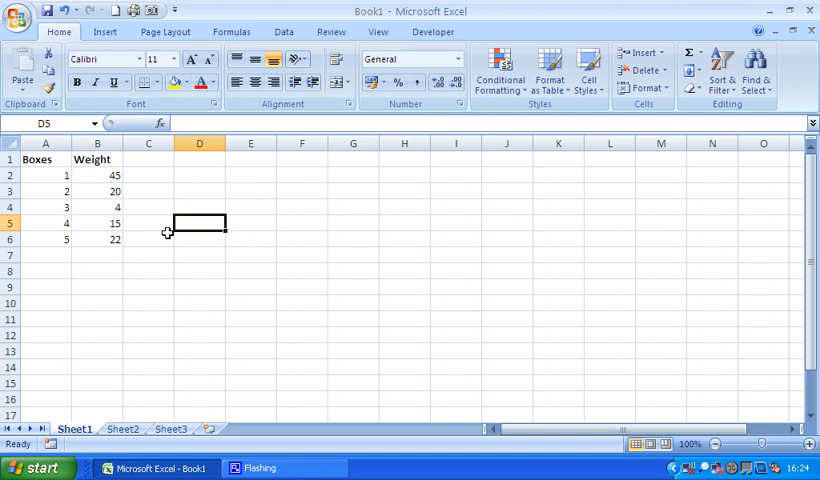
# - Select the five weight values in B2:B6 (45, 20, 4, 15, 22)
pyautogui.moveTo(96, 176); pyautogui.dragTo(96, 192)
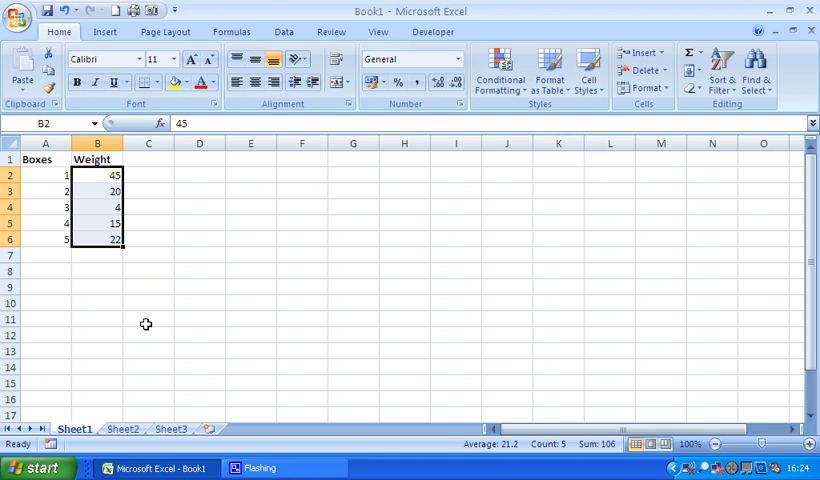
pyautogui.moveTo(332, 248)
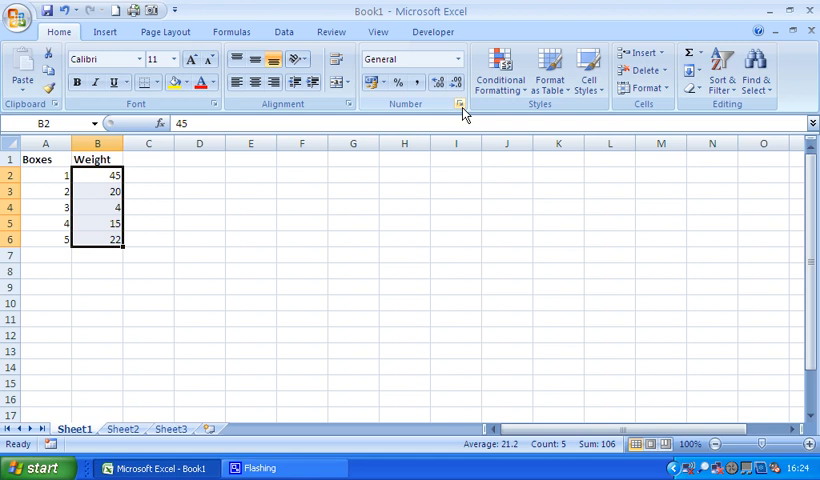
pyautogui.moveTo(460, 106)
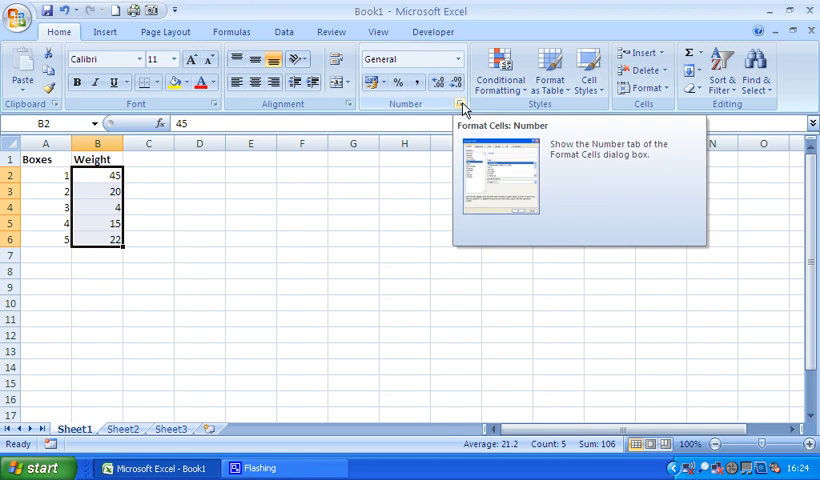
pyautogui.moveTo(460, 104)
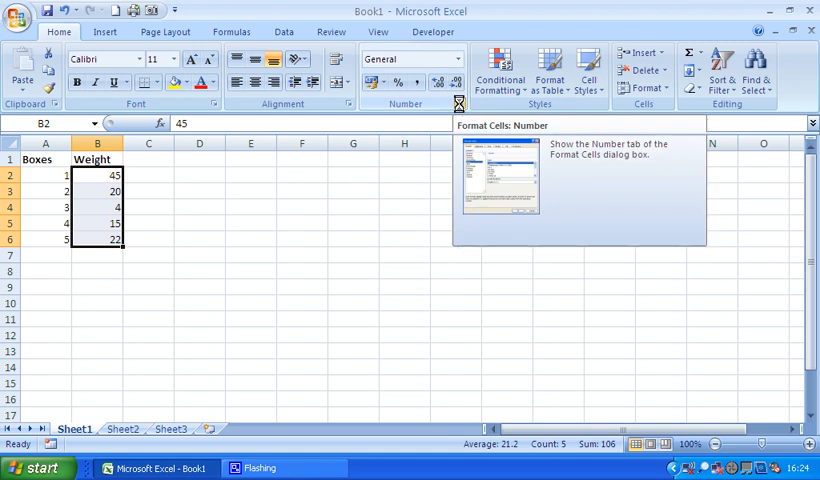
# - Create the custom number format 0 "kg" for the Weight column, sample reading 45 kg
pyautogui.click(458, 104)
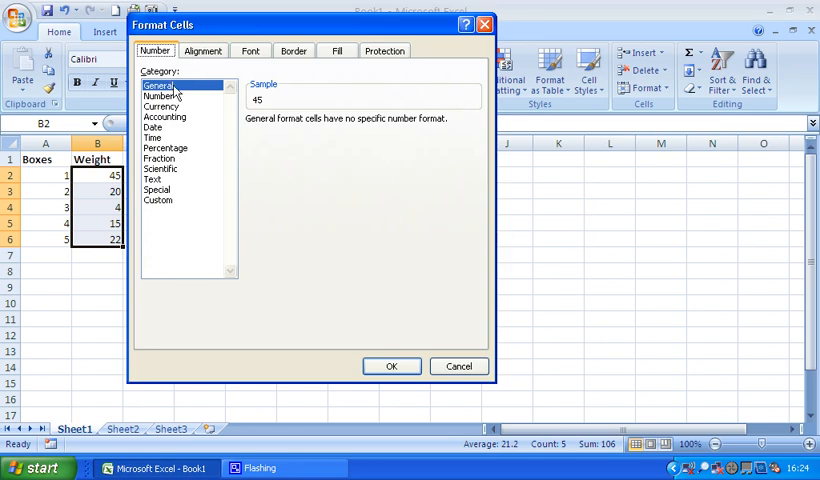
pyautogui.moveTo(168, 208)
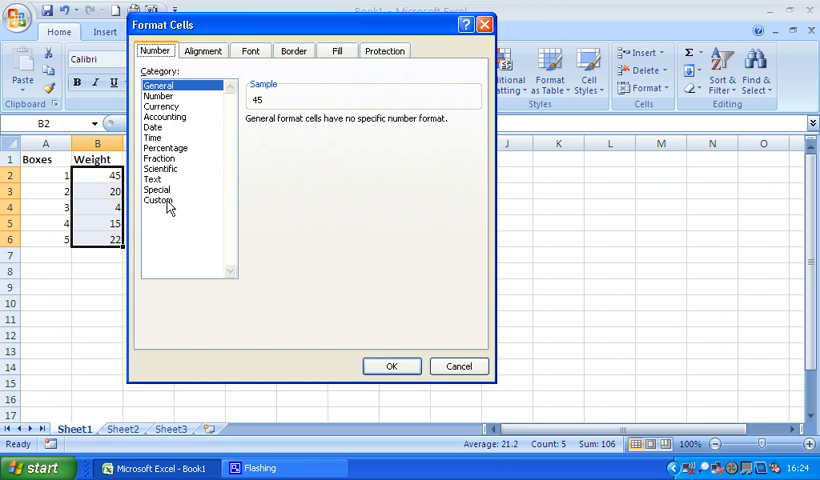
pyautogui.click(158, 200)
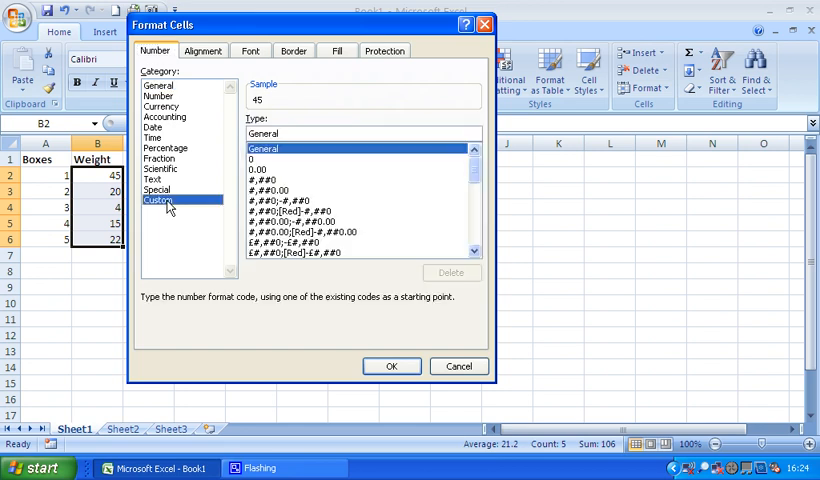
pyautogui.moveTo(216, 196)
pyautogui.write('0 "')
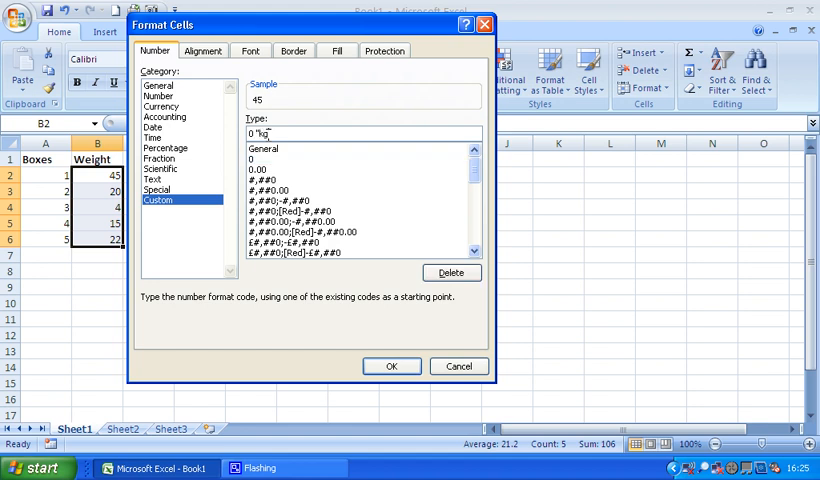
pyautogui.write('kg"')
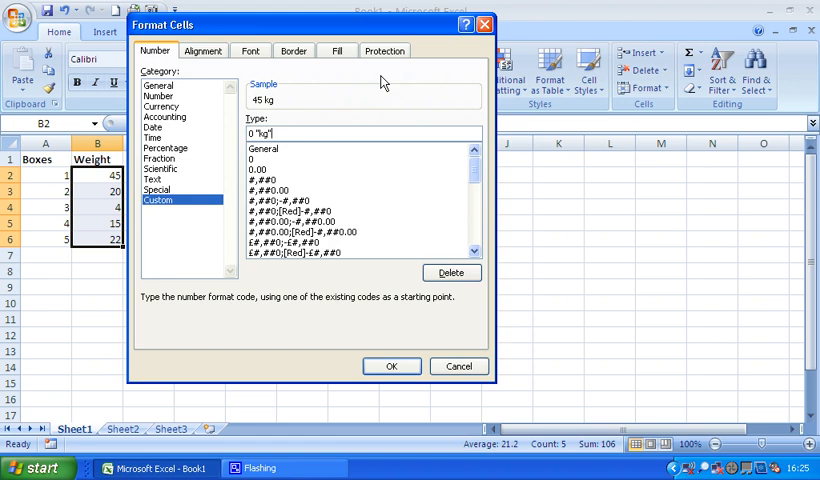
pyautogui.moveTo(256, 108)
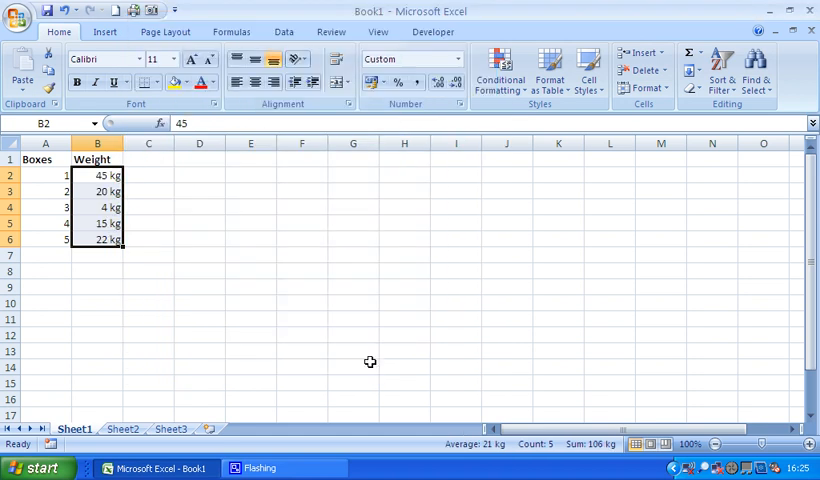
pyautogui.moveTo(350, 310)
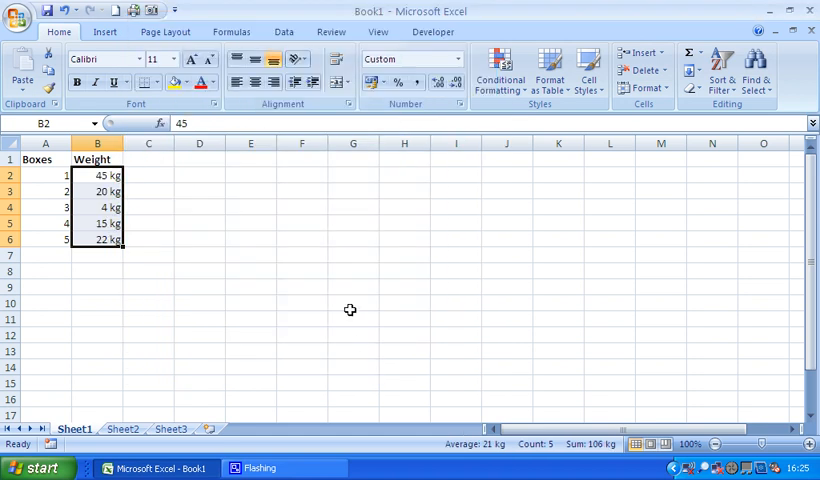
pyautogui.moveTo(264, 272)
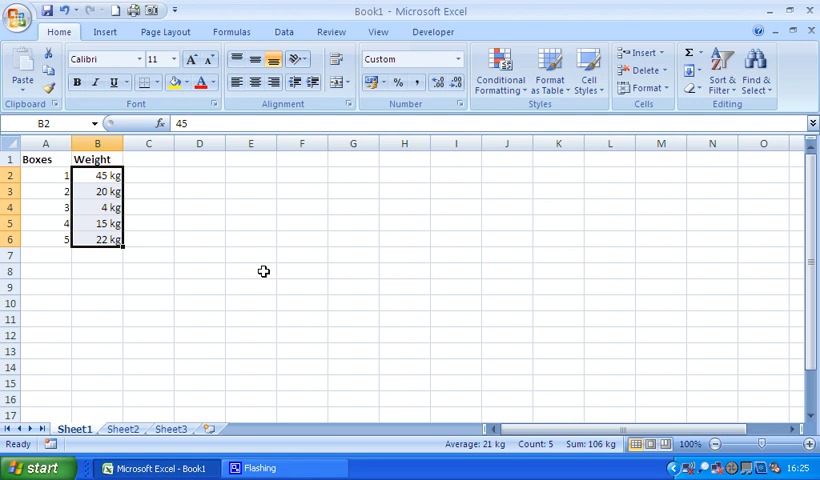
pyautogui.moveTo(136, 230)
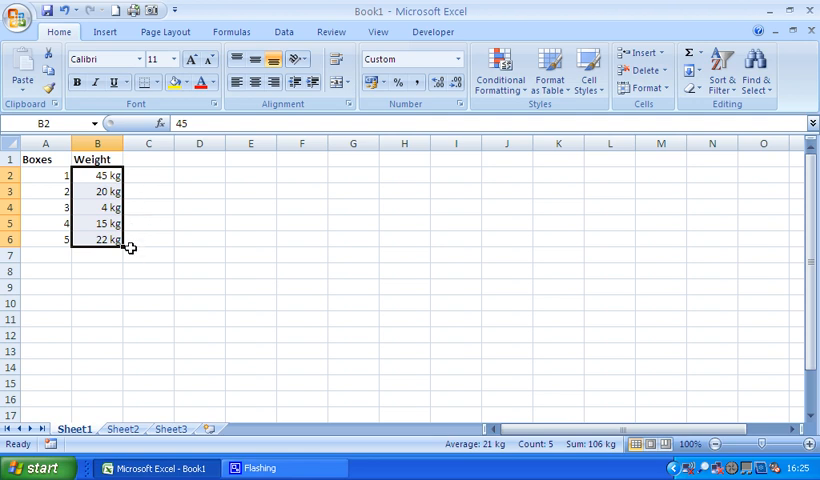
# - Enter a sixth box weighing 11 in the row under box 5, shown as 11 kg
pyautogui.click(44, 256)
pyautogui.write('6')
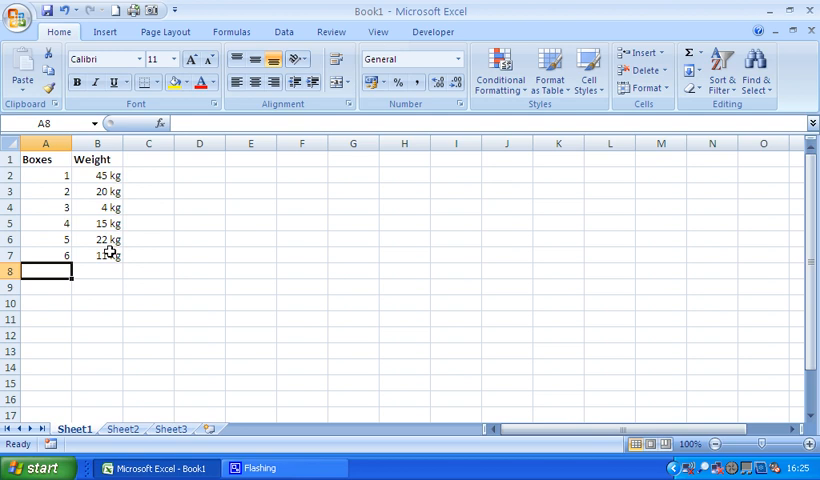
pyautogui.moveTo(252, 188)
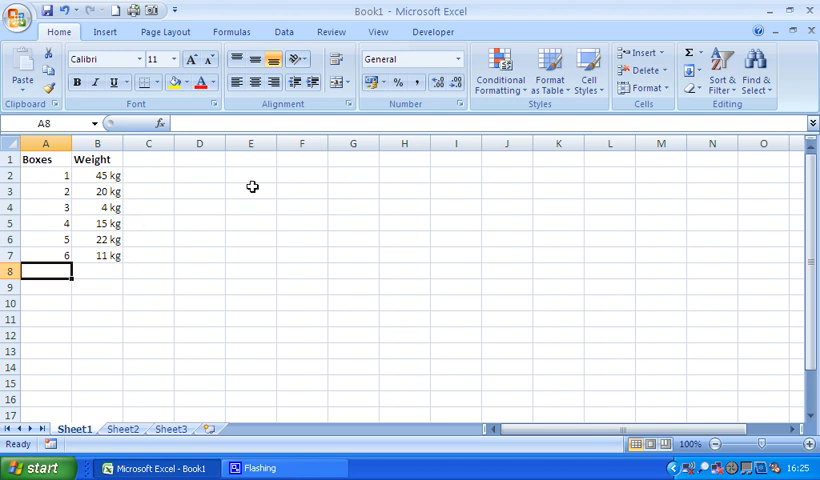
pyautogui.moveTo(240, 176)
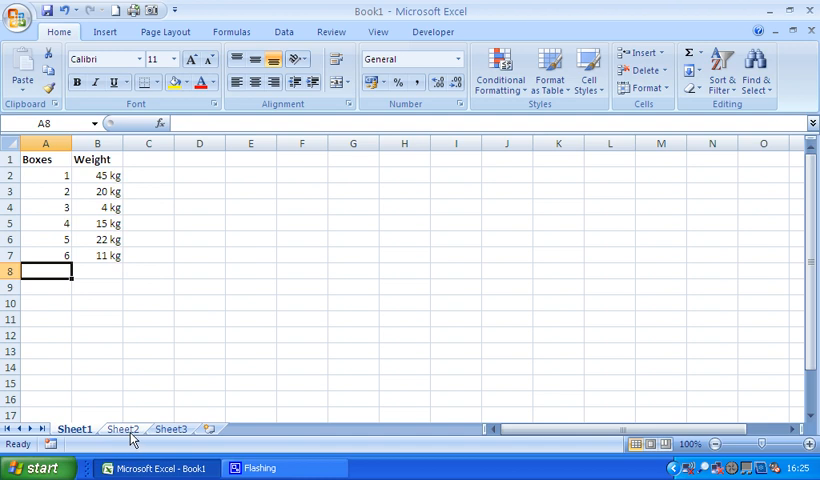
# - Enter 23 in cell D2 beside the table and reselect it for formatting
pyautogui.click(200, 176)
pyautogui.write('23')
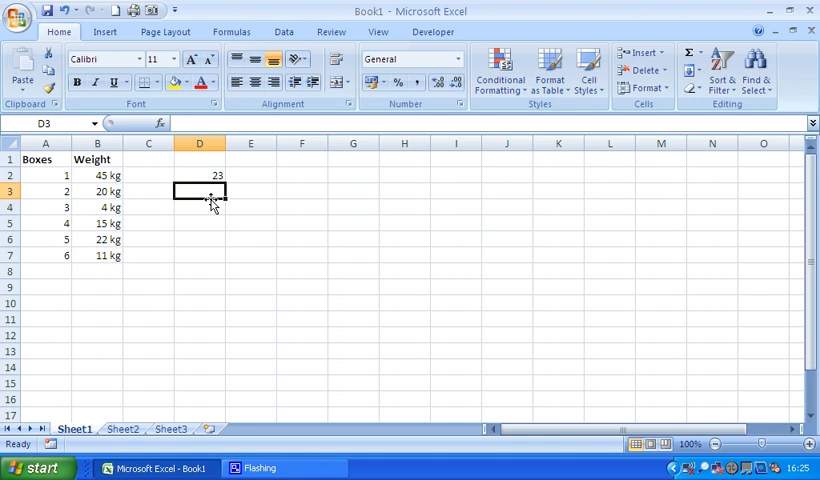
pyautogui.click(200, 176)
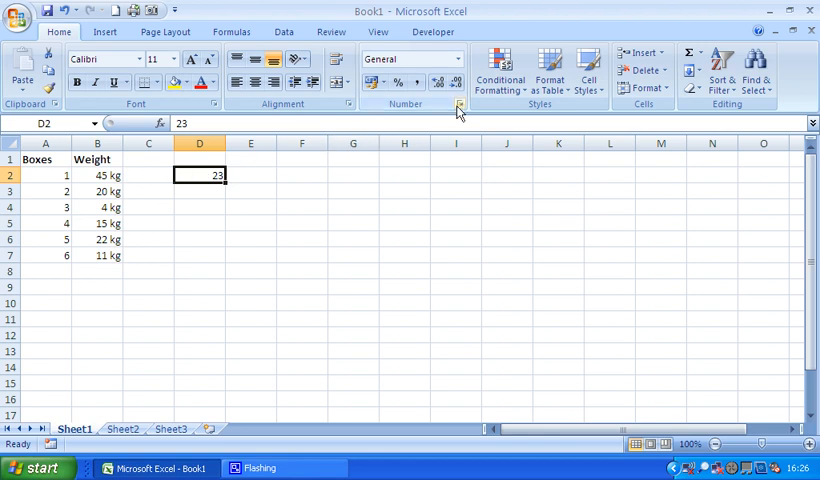
pyautogui.moveTo(460, 104)
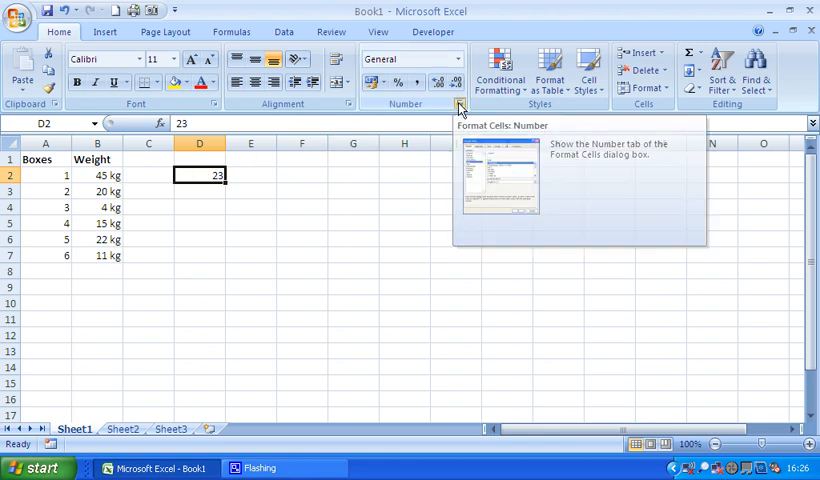
# - Apply the existing custom 0 "kg" format to D2 so it reads 23 kg
pyautogui.click(460, 104)
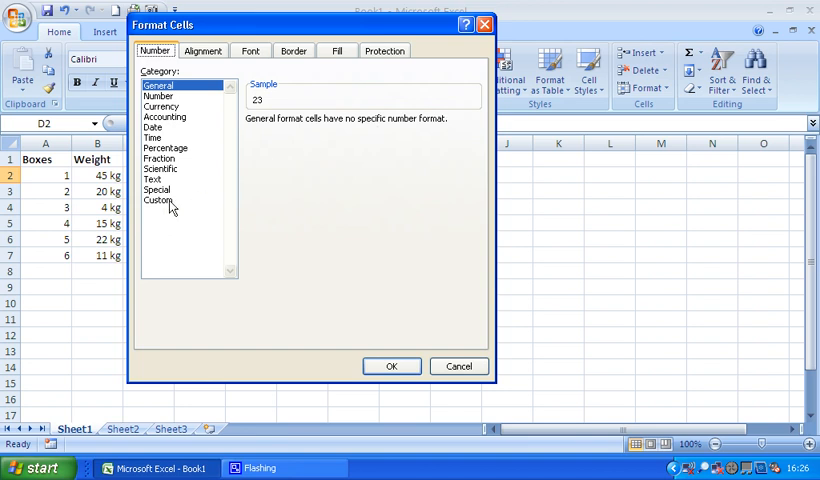
pyautogui.click(158, 200)
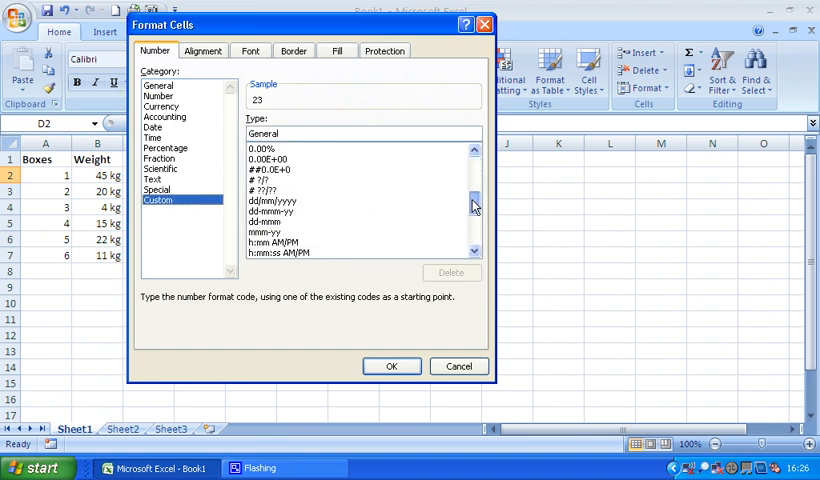
pyautogui.scroll(-3)
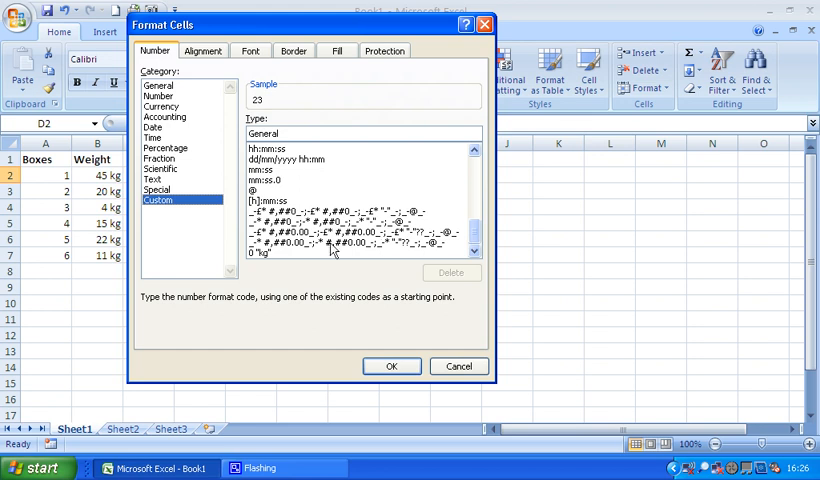
pyautogui.click(258, 252)
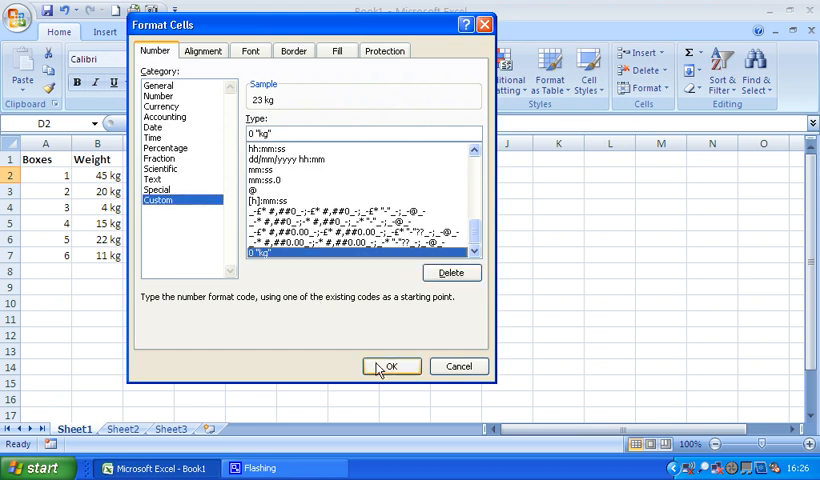
pyautogui.click(390, 366)
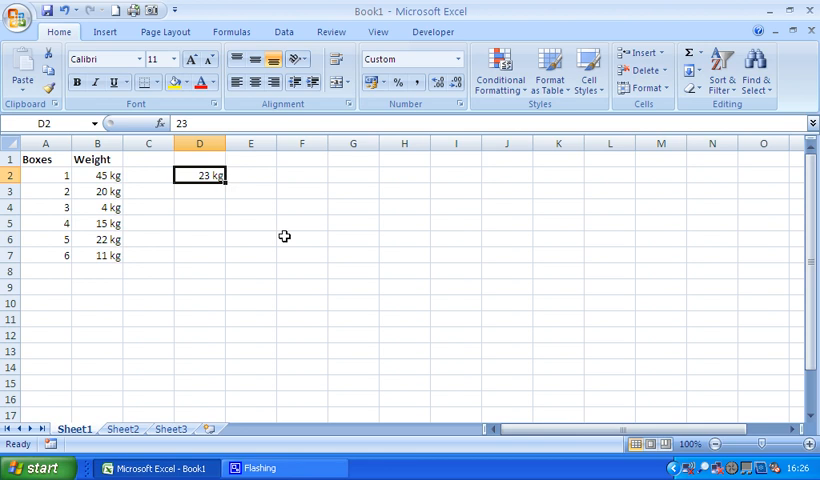